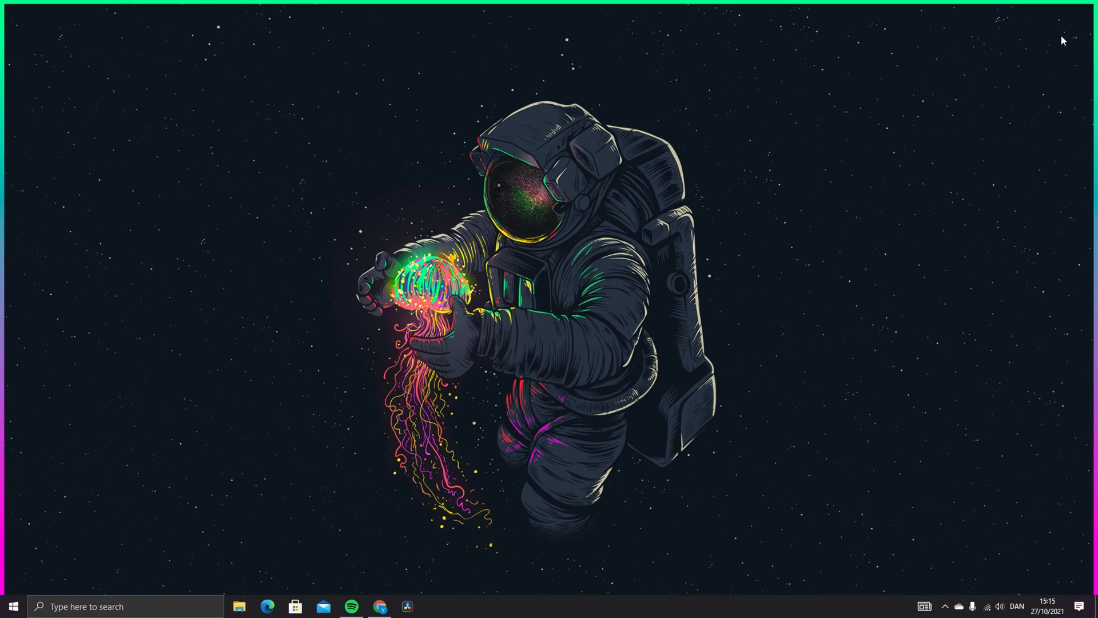
mouse_move(406, 604)
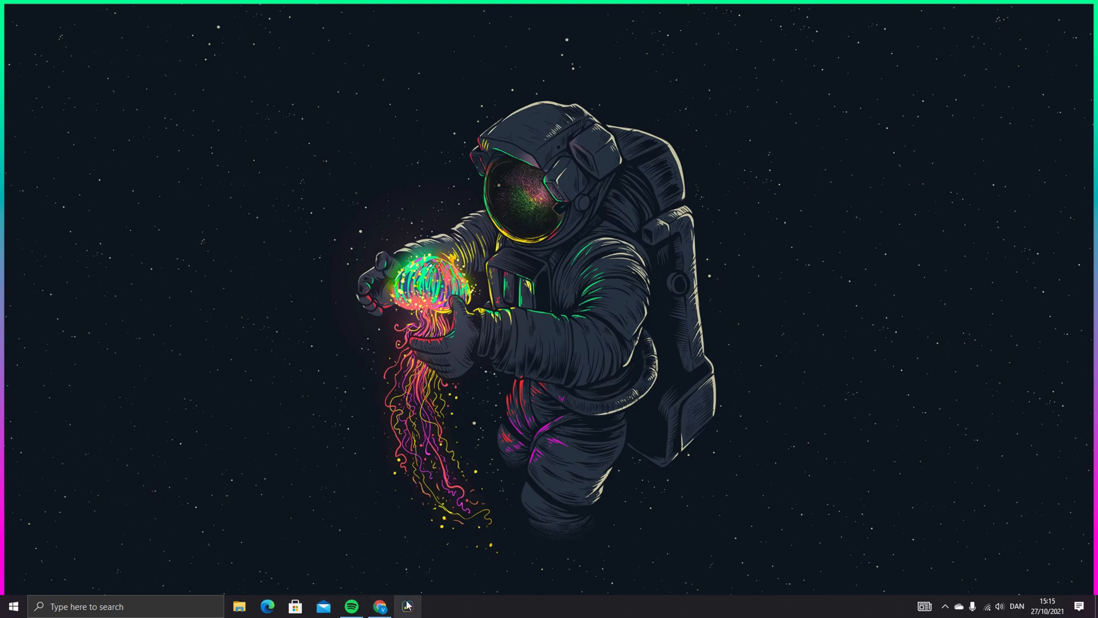
mouse_move(377, 606)
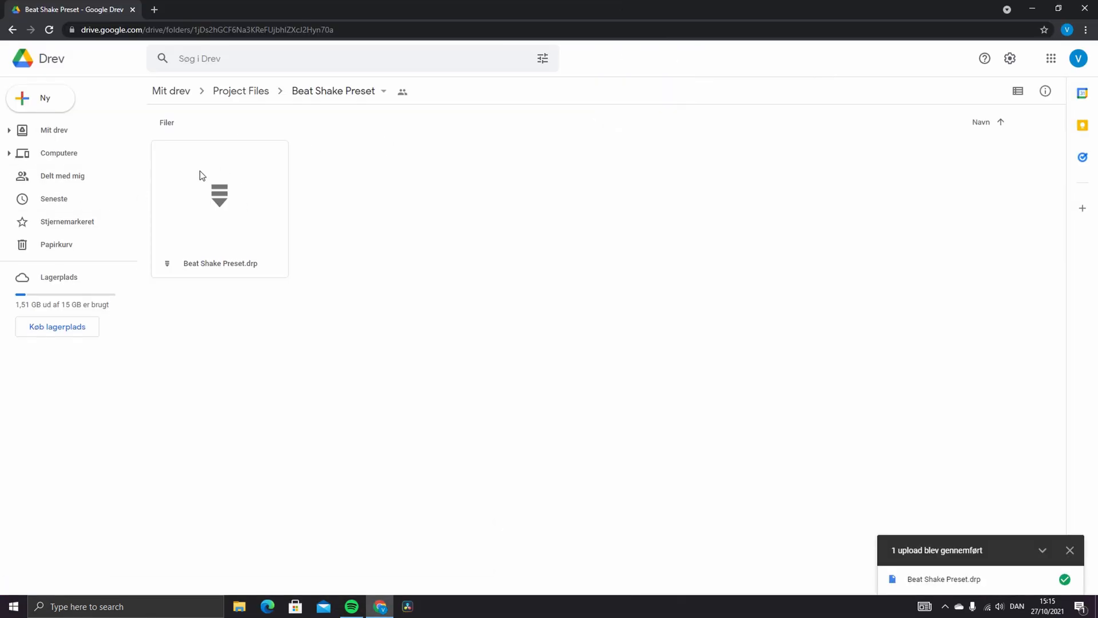
Step: View the uploaded Beat Shake Preset.drp in the Drive folder and put the browser away
left_click(219, 200)
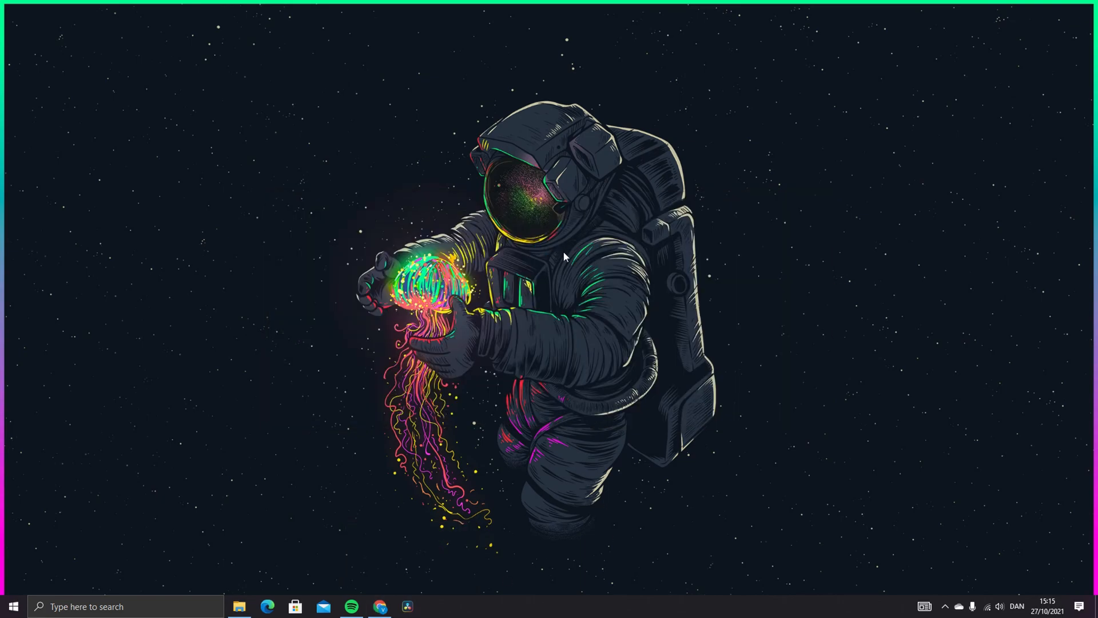
Step: Launch Resolve and load the Beat Shake Preset project
left_click(406, 607)
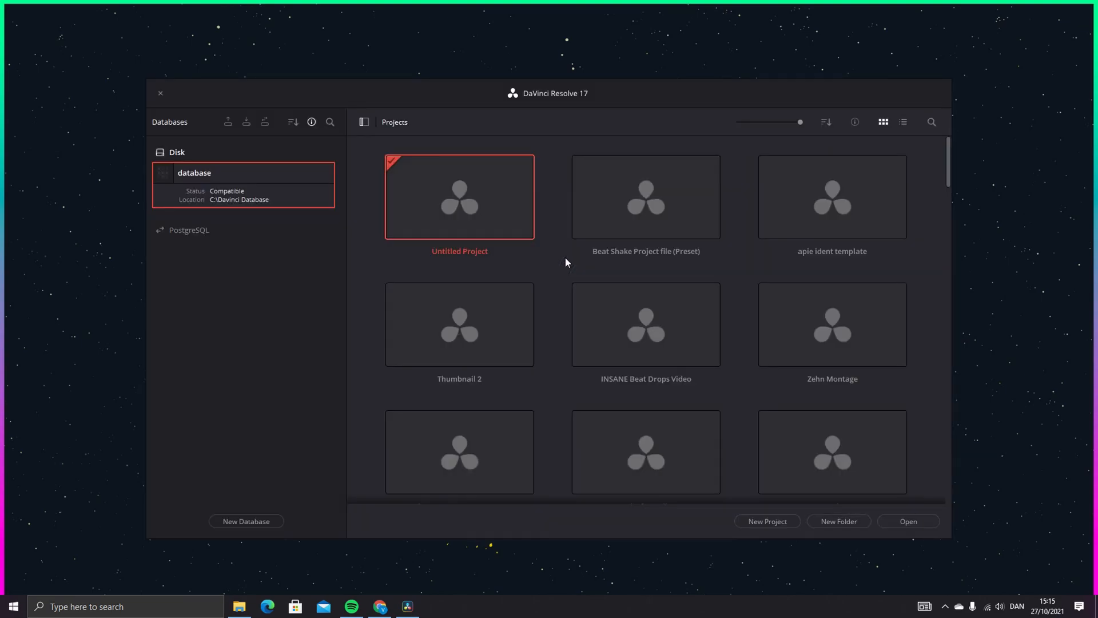
left_click(161, 93)
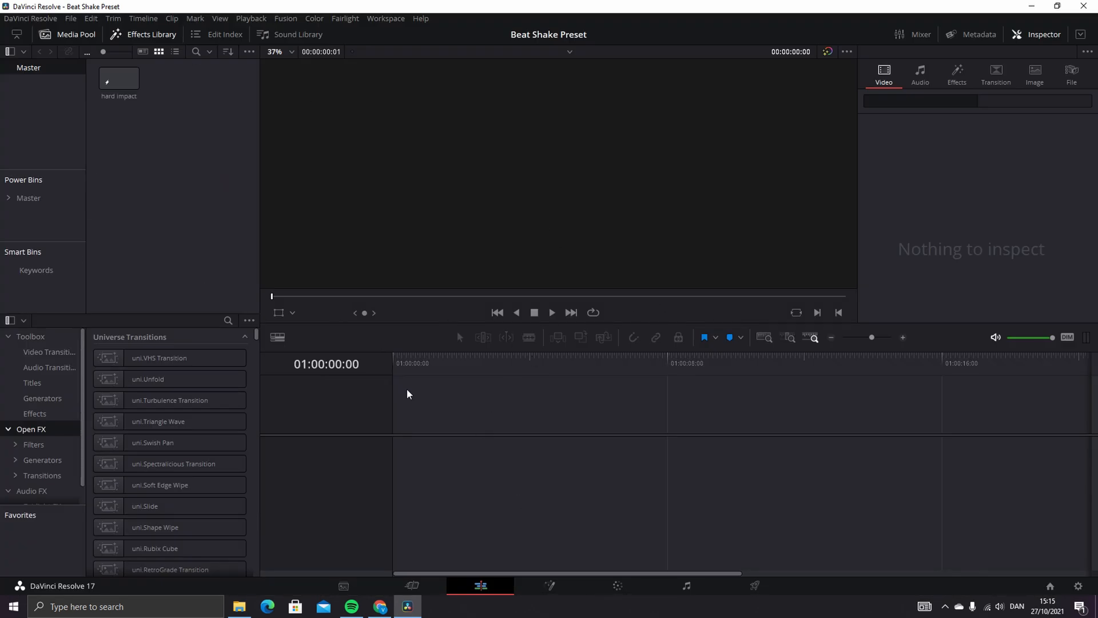
mouse_move(516, 385)
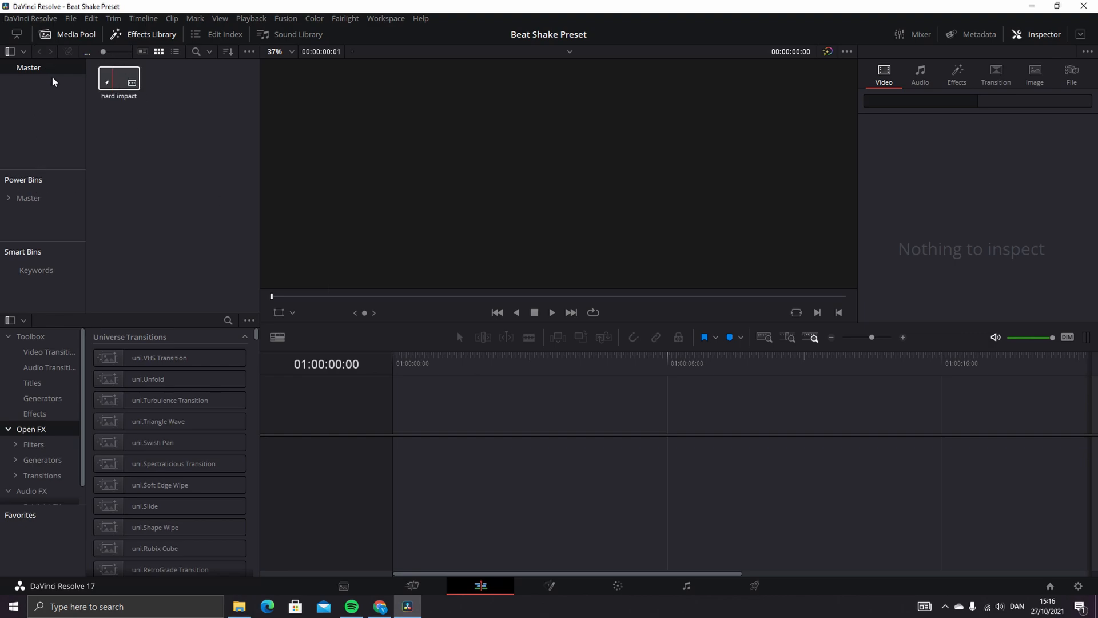
mouse_move(140, 146)
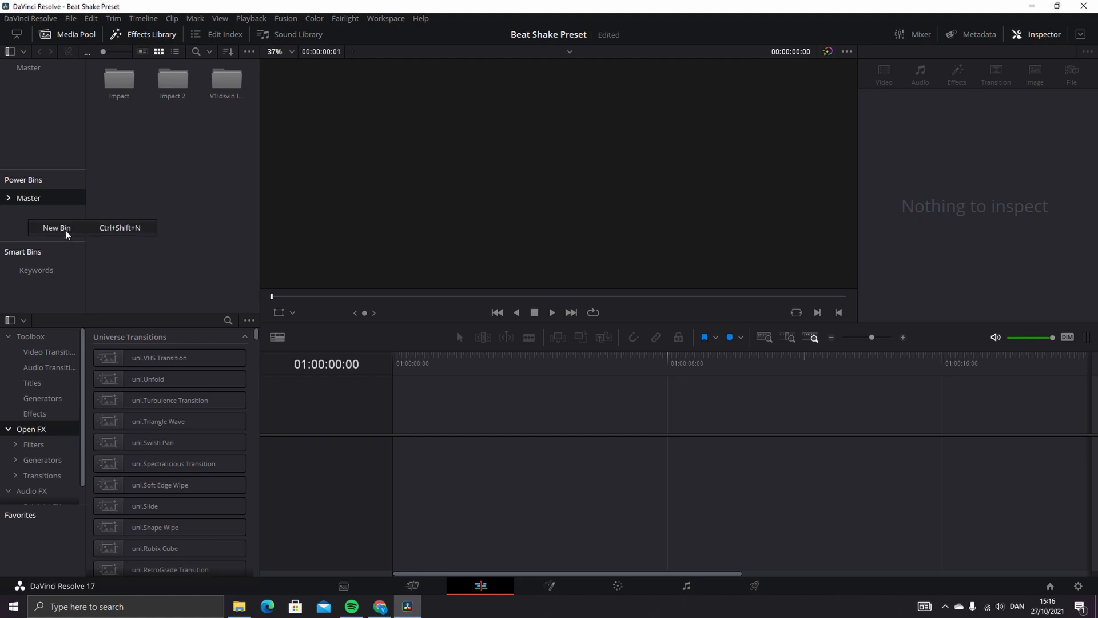
Step: Create a new power bin named 'fdgfghfgh'
left_click(56, 228)
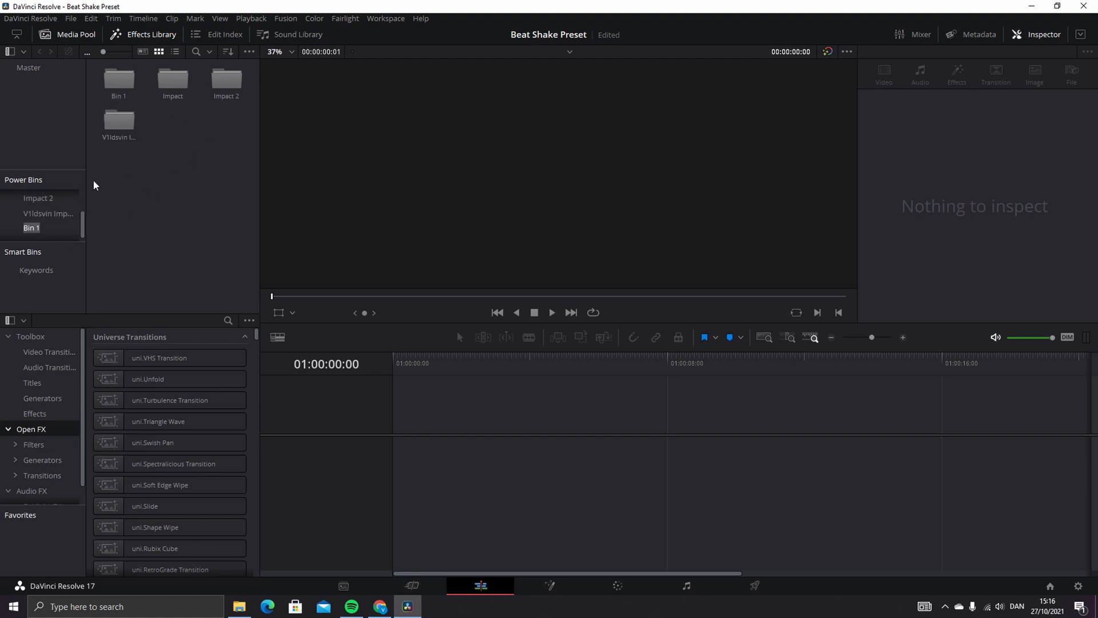
double_click(31, 227)
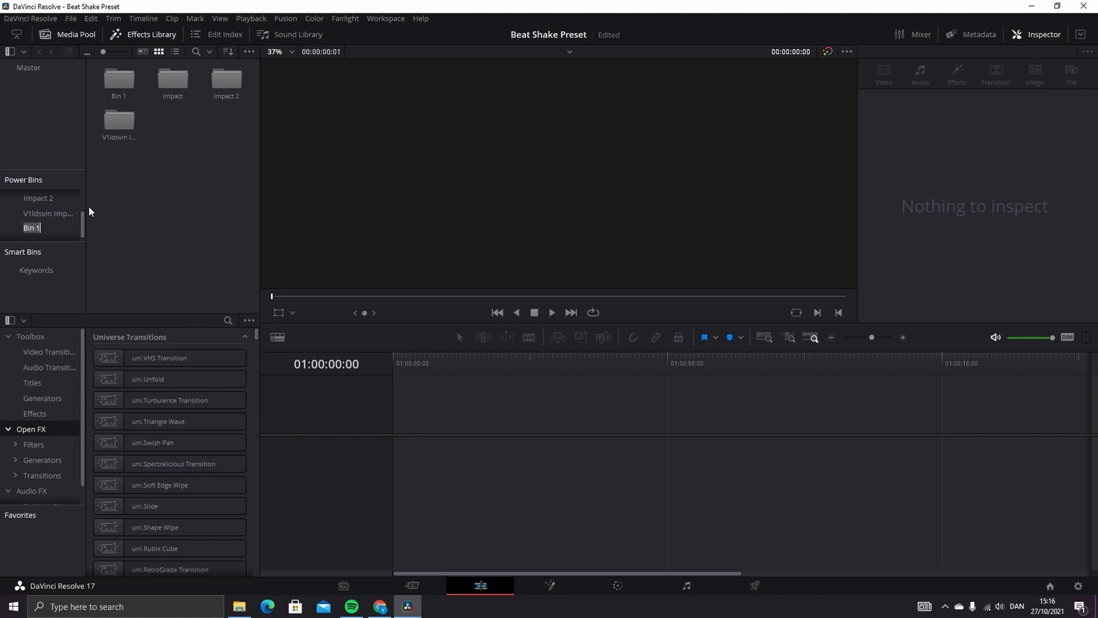
type("fdgfghfgh")
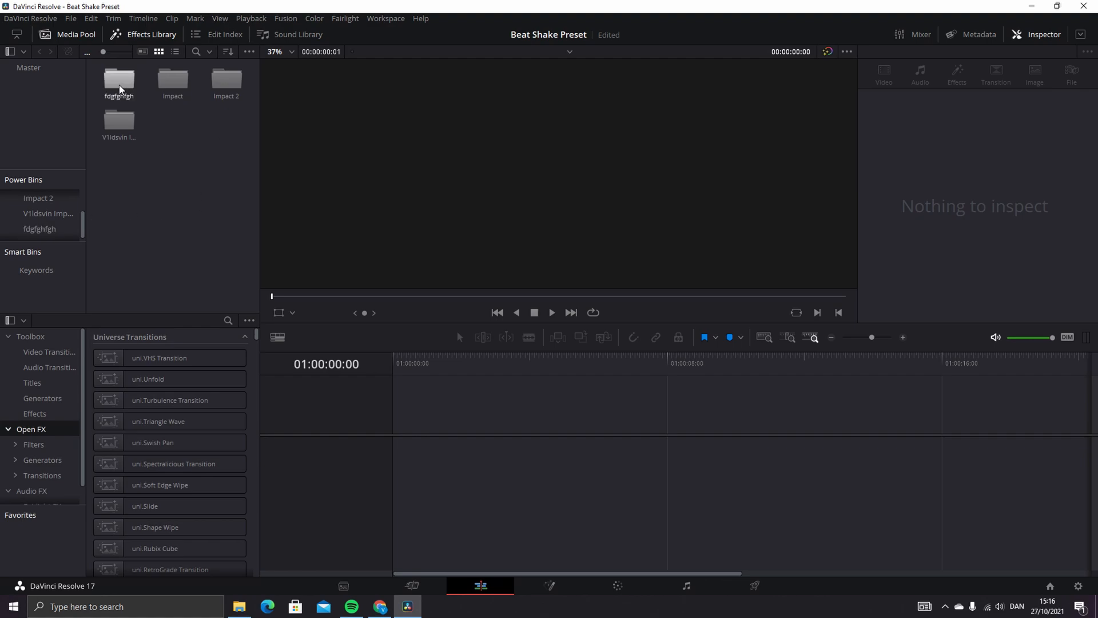
Step: Paste the hard impact clip into the new power bin via Edit > Paste
double_click(119, 83)
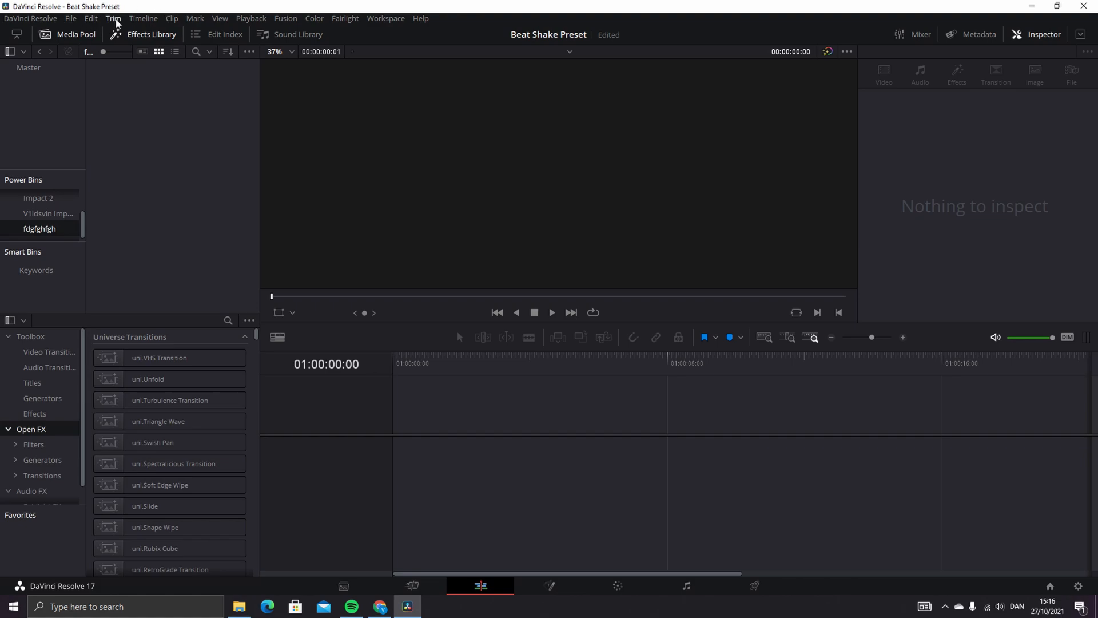
left_click(220, 18)
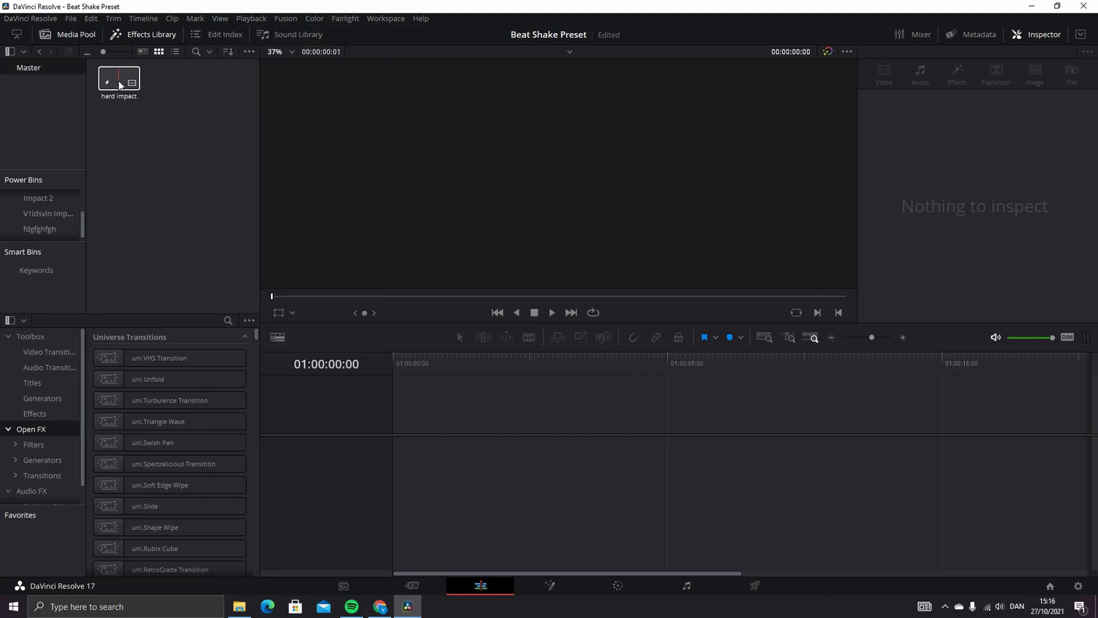
left_click(118, 79)
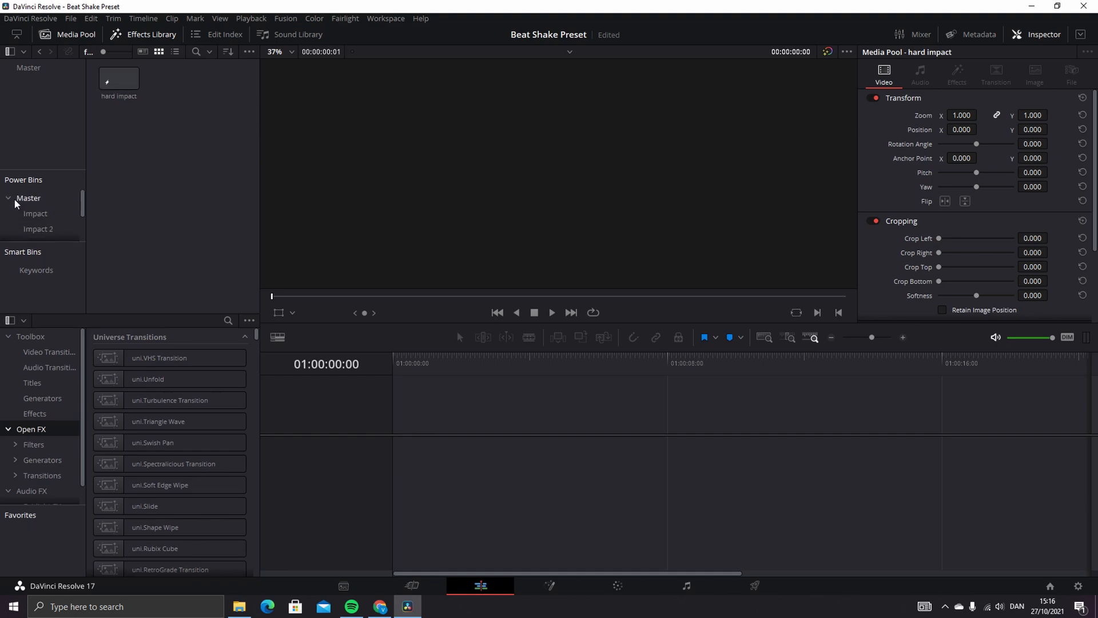
mouse_move(37, 200)
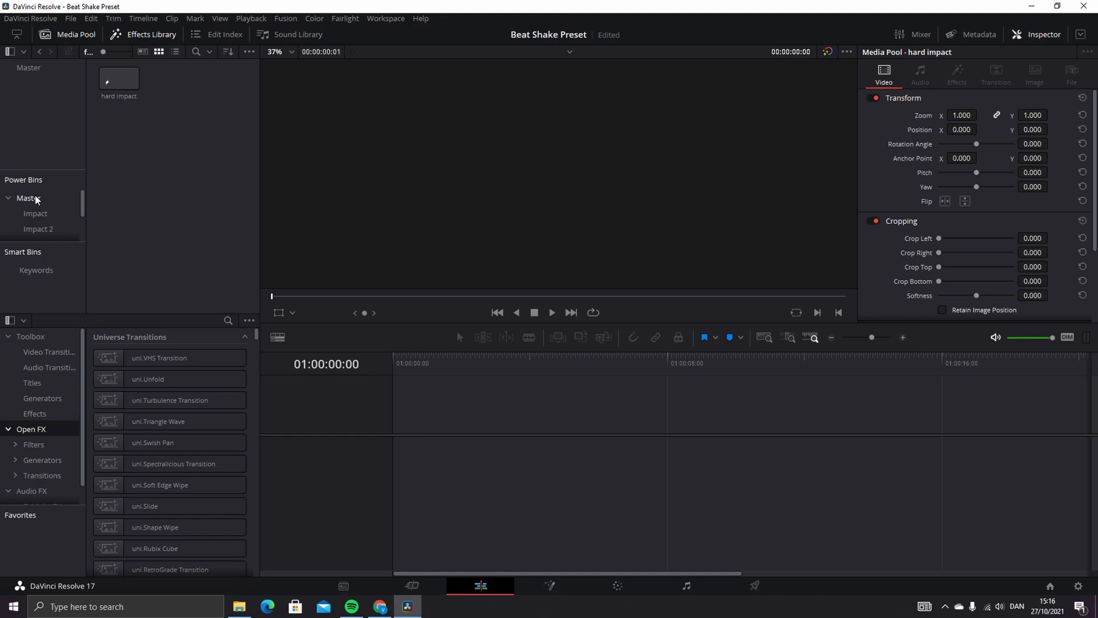
mouse_move(35, 211)
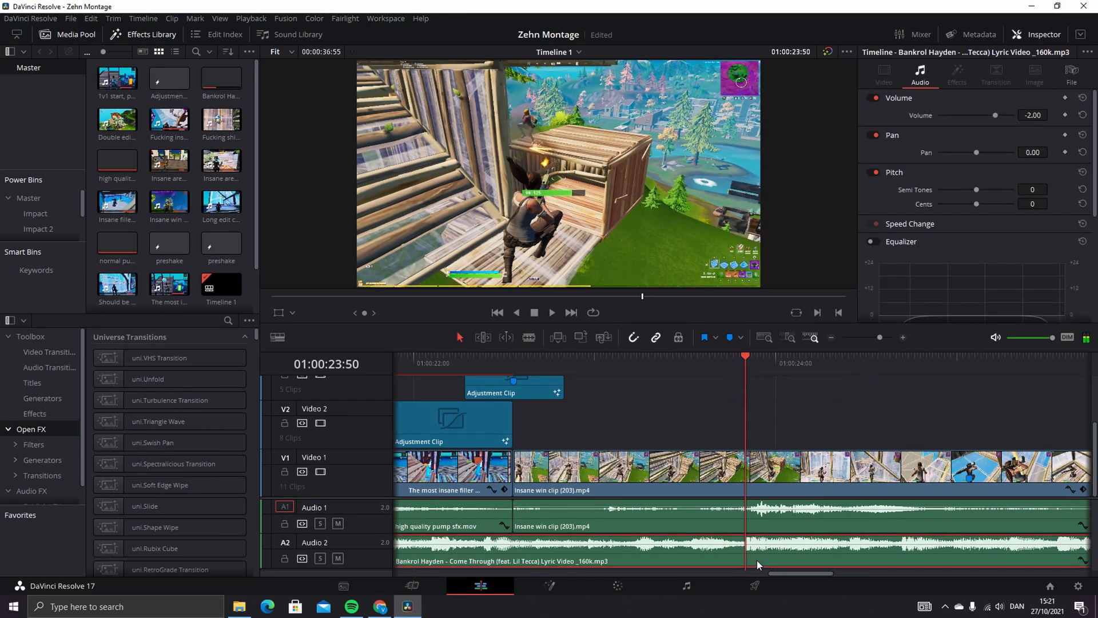
Step: Show the fdgfghfgh power bin listing the hard impact clip in Zehn Montage
left_click(451, 425)
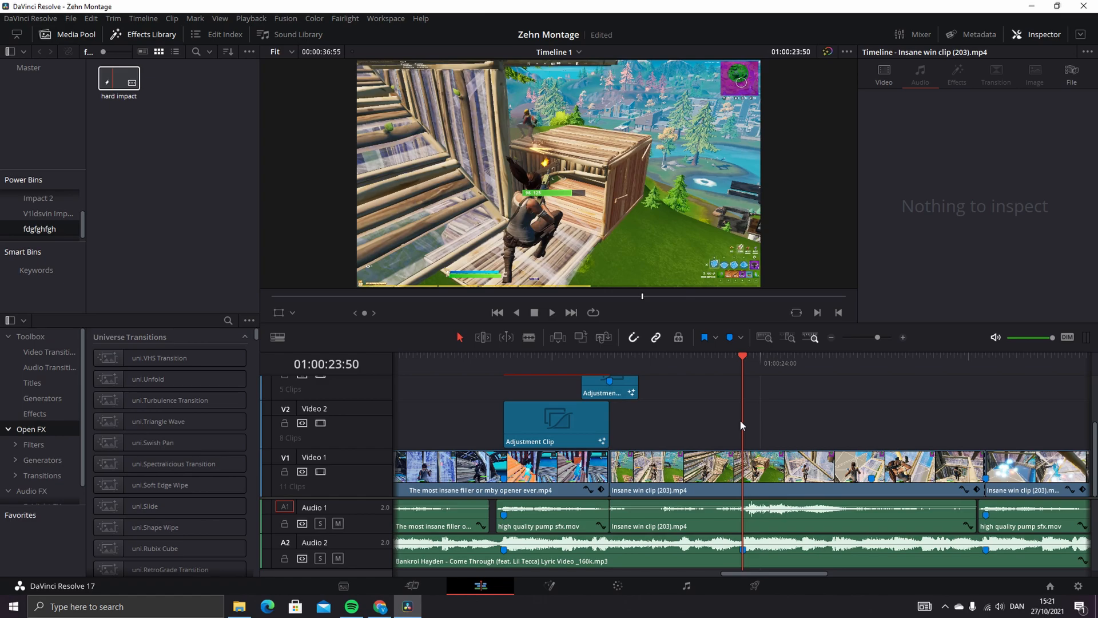
Step: Drop the hard impact clip onto V2 above the beat at 01:00:23:48 and bring up its options
left_click_drag(119, 77, 805, 421)
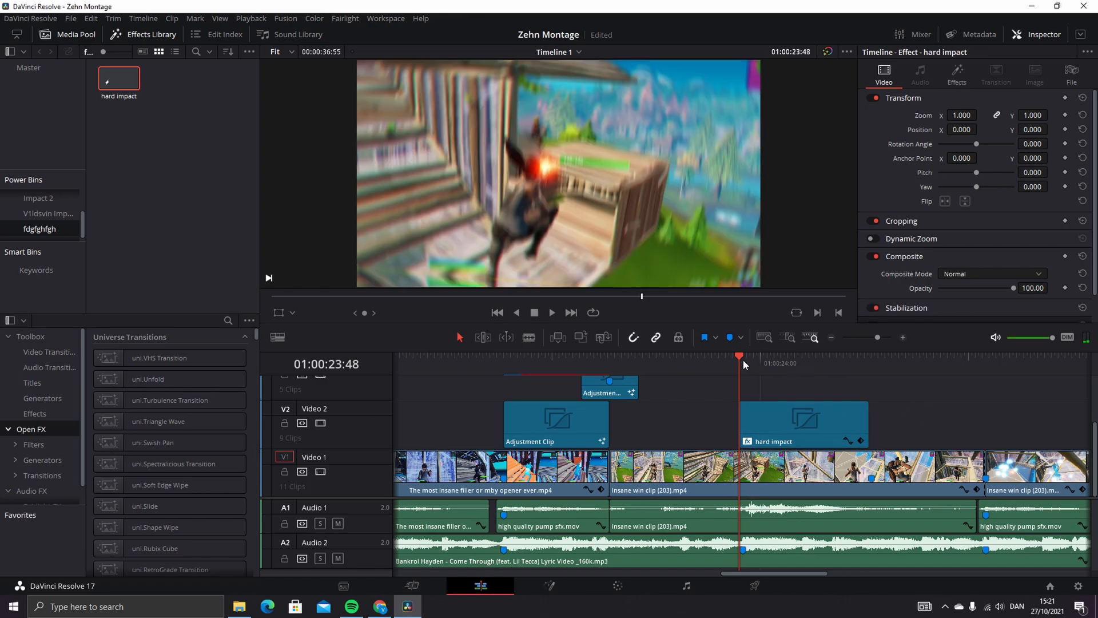
left_click(805, 423)
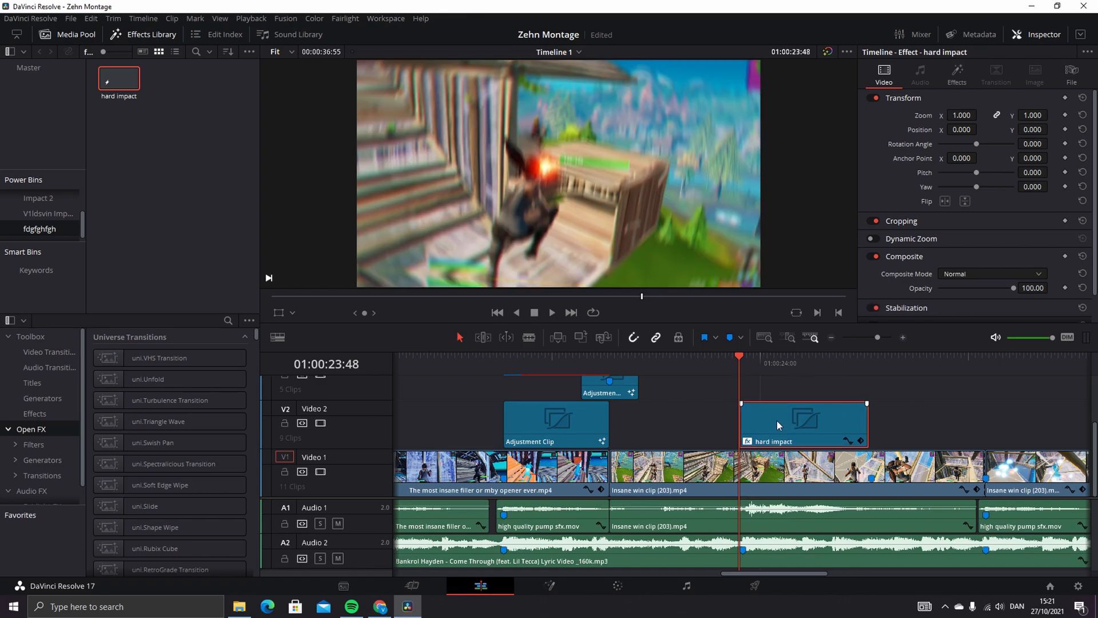
right_click(778, 423)
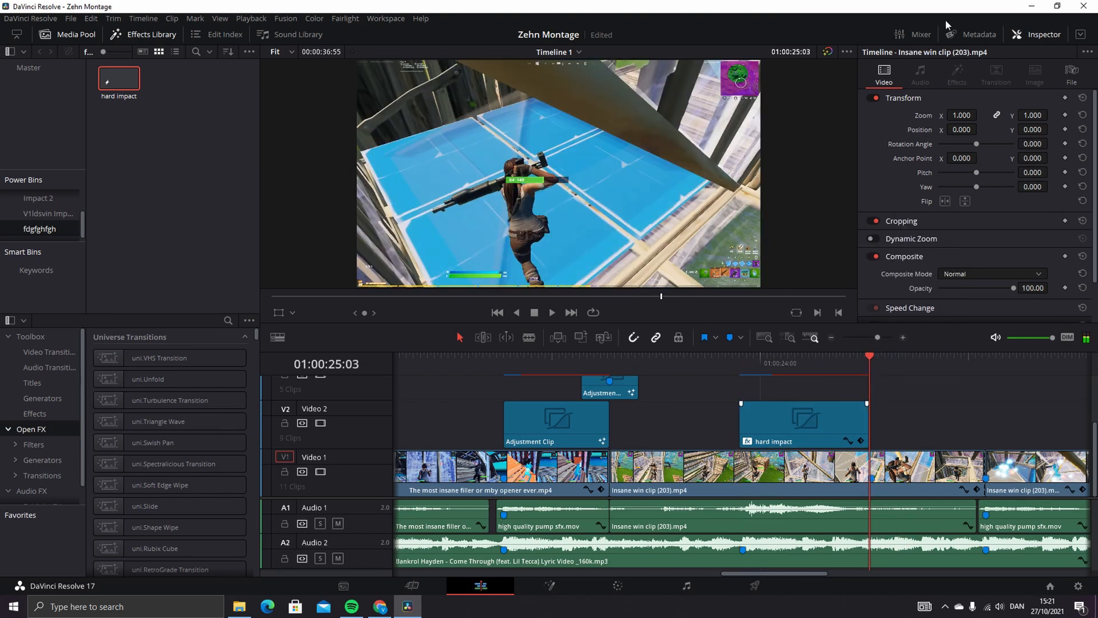
left_click(803, 419)
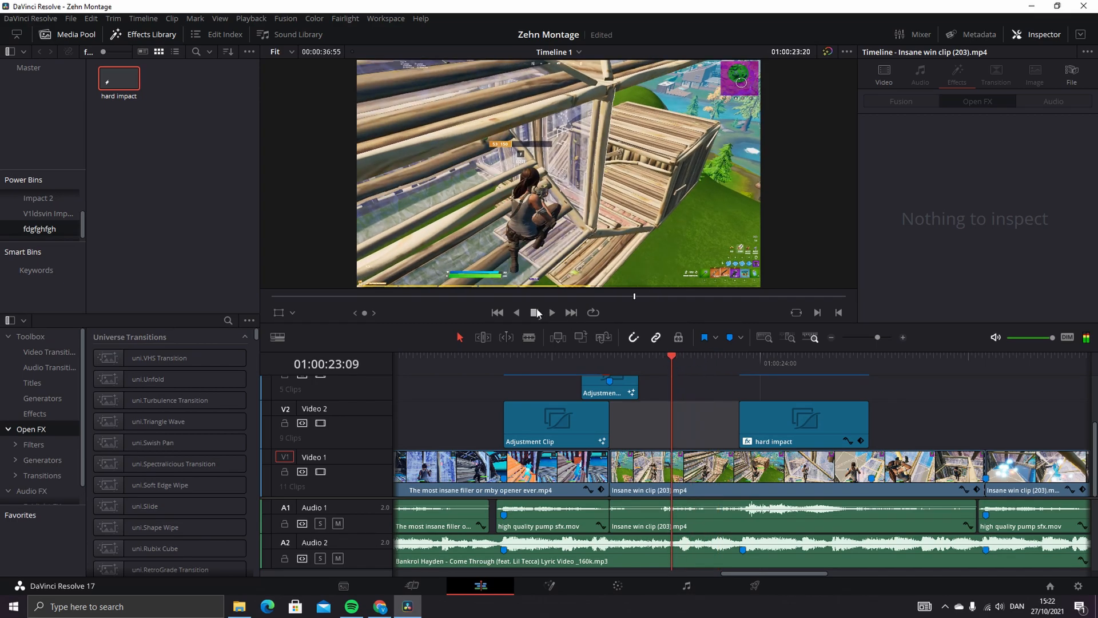
left_click(552, 312)
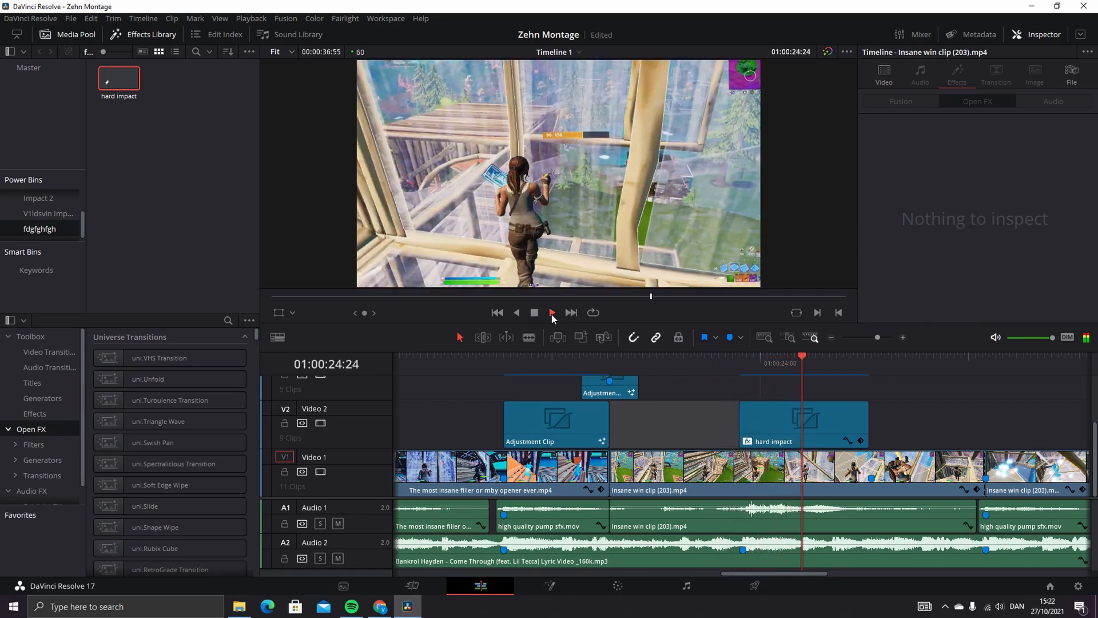
left_click(552, 313)
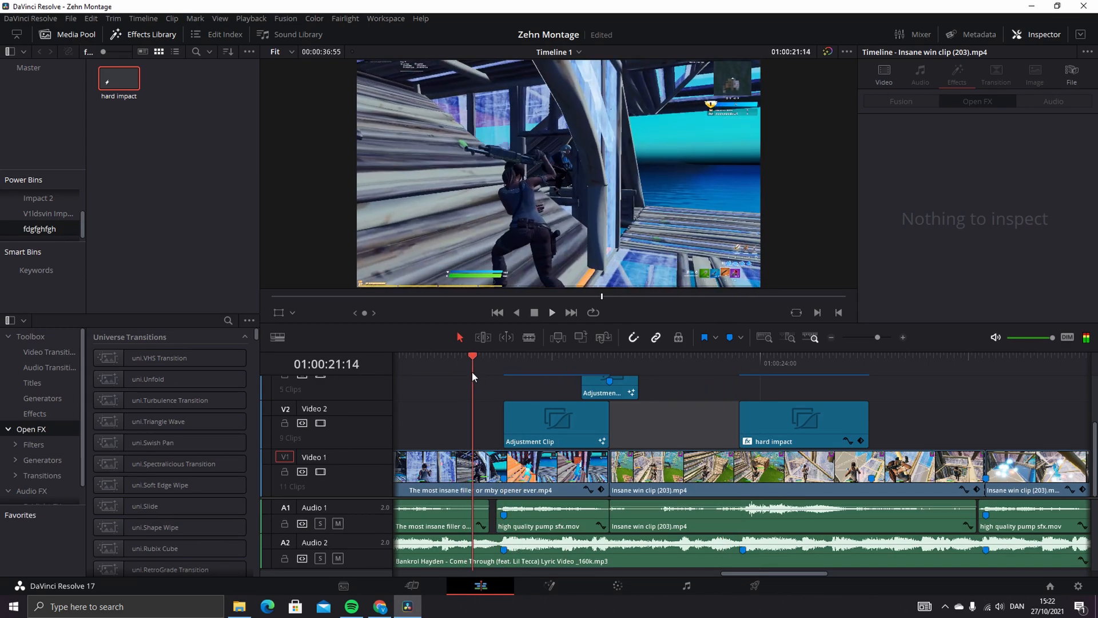
left_click(552, 313)
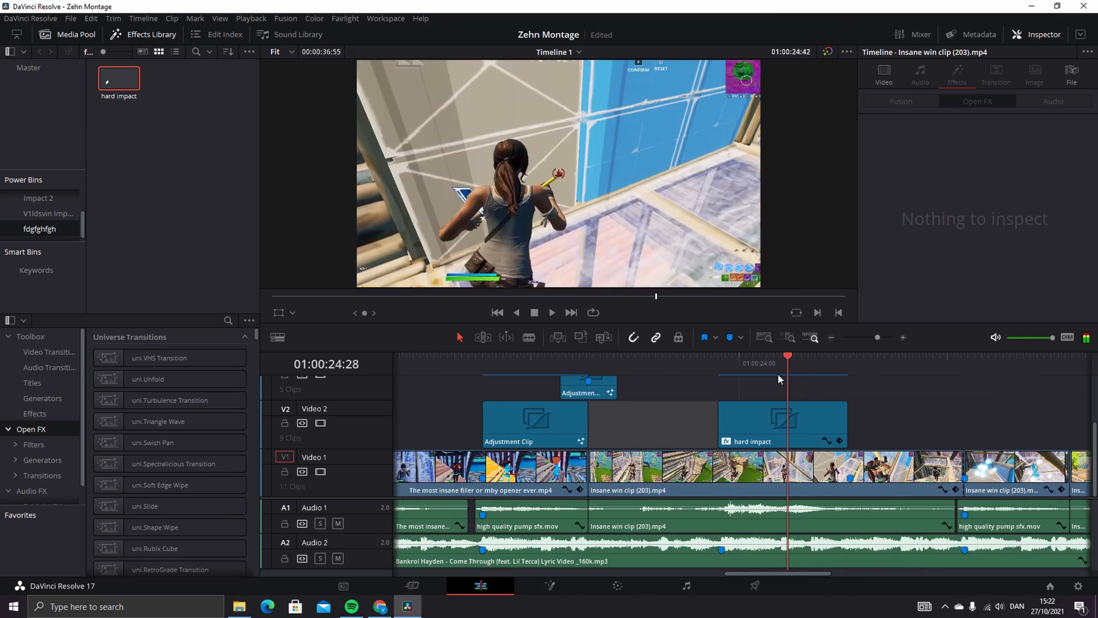
left_click(552, 313)
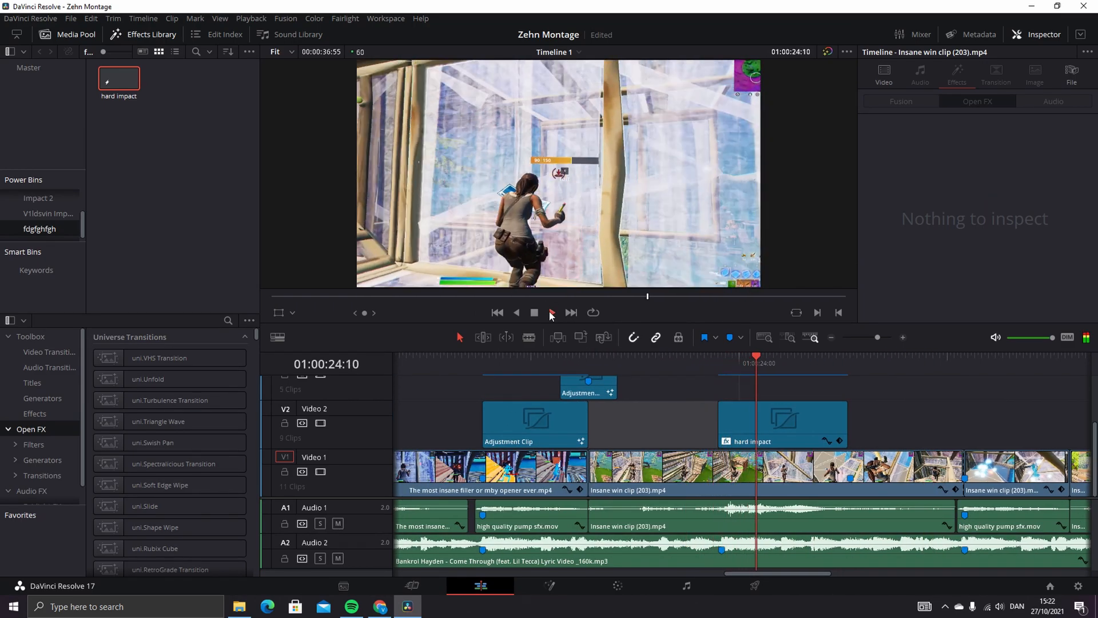